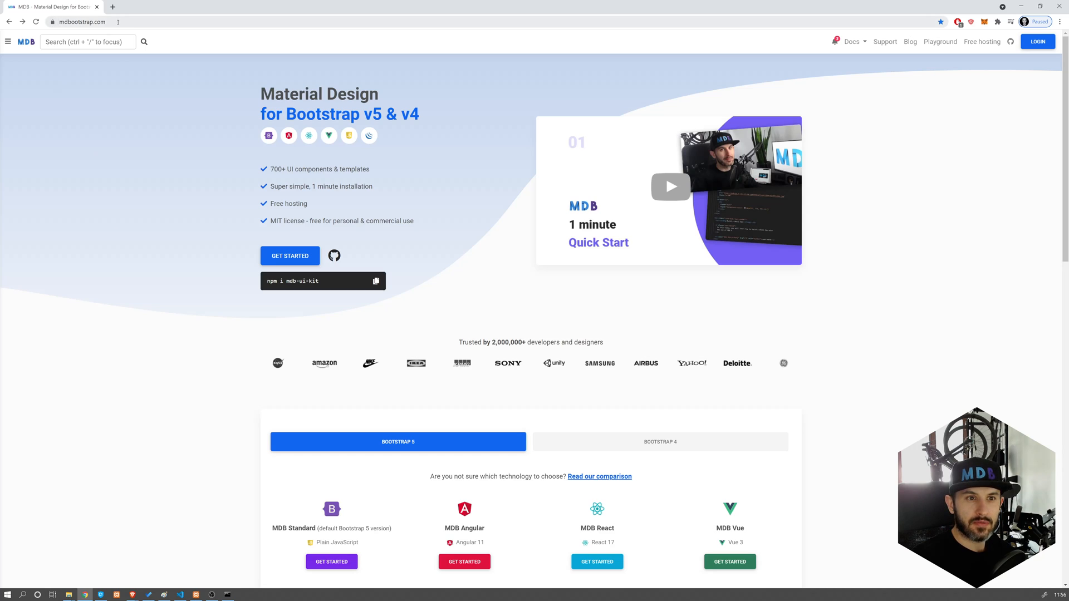
# Step: Download the MDB 5 zip package from the getting-started installation guide
pyautogui.click(289, 257)
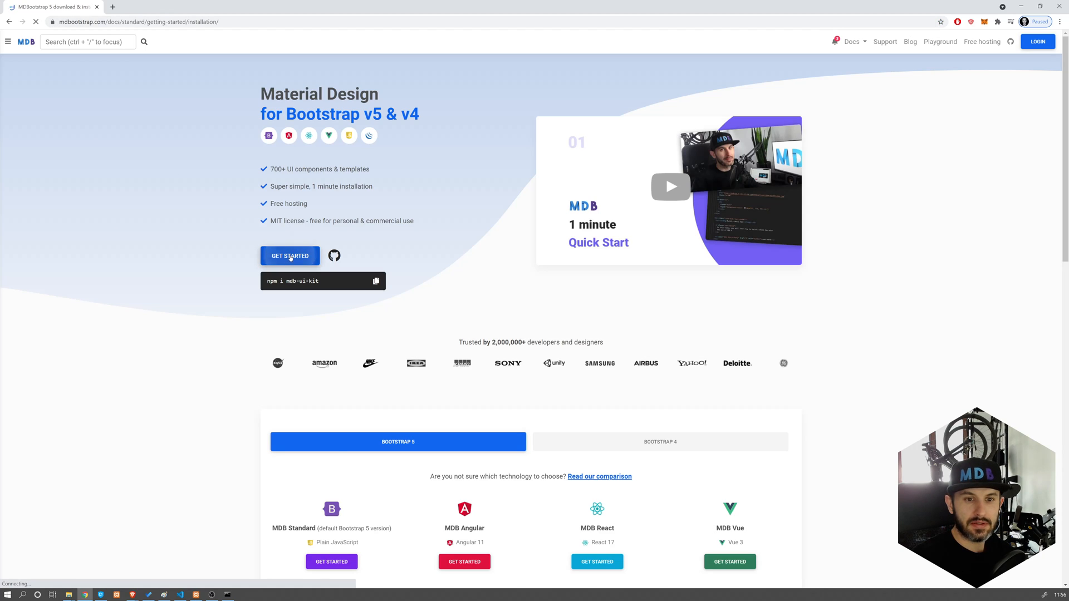
pyautogui.click(290, 257)
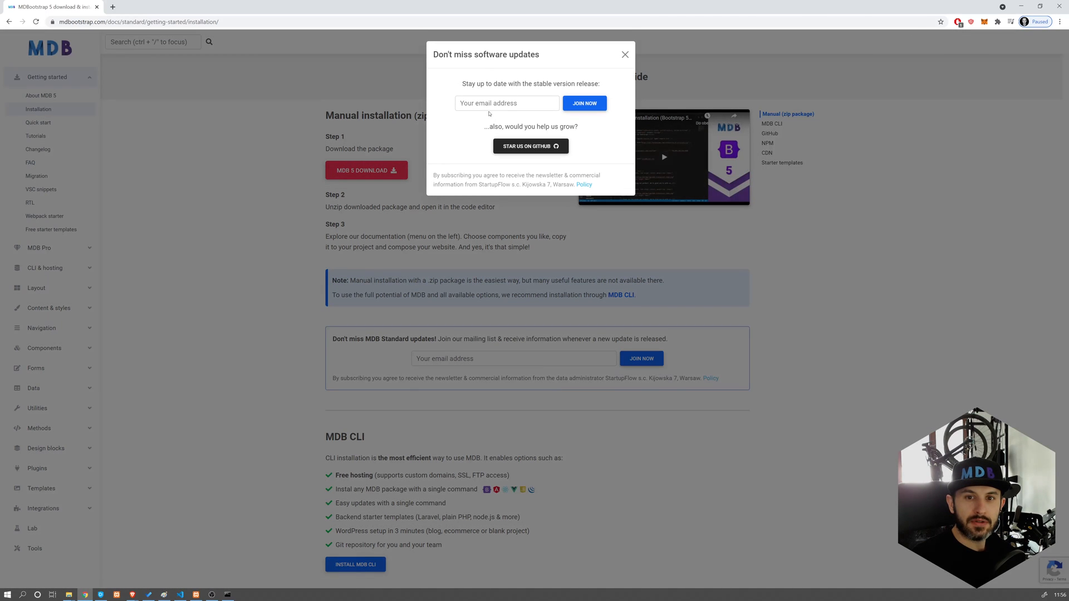
pyautogui.click(583, 102)
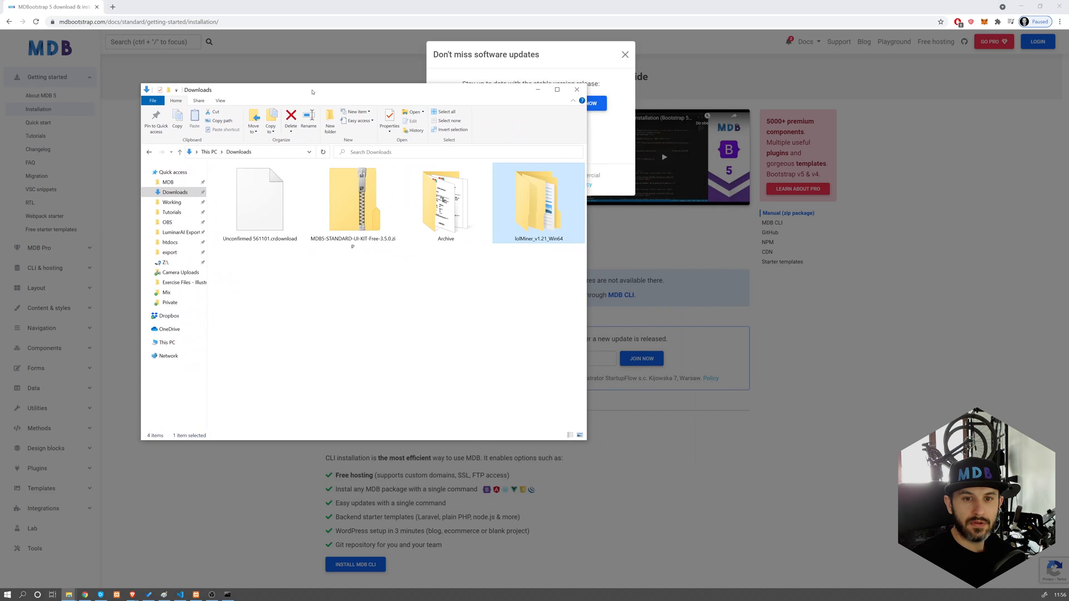
# Step: Extract the MDB5-STANDARD-UI-KIT-Free-3.5.0 zip into its own folder with 7-Zip
pyautogui.click(354, 199)
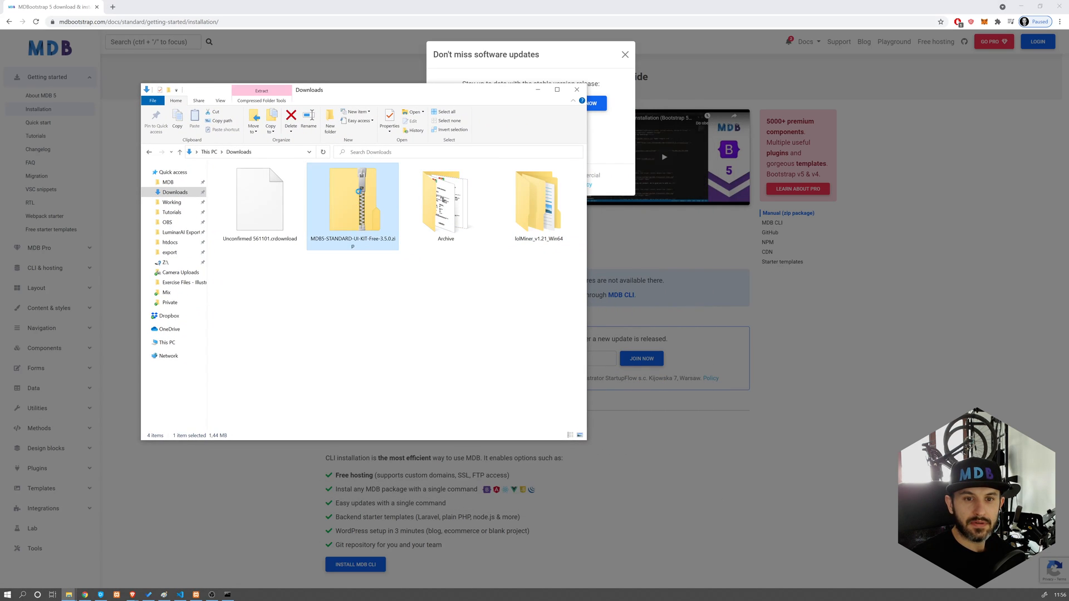
pyautogui.rightClick(352, 198)
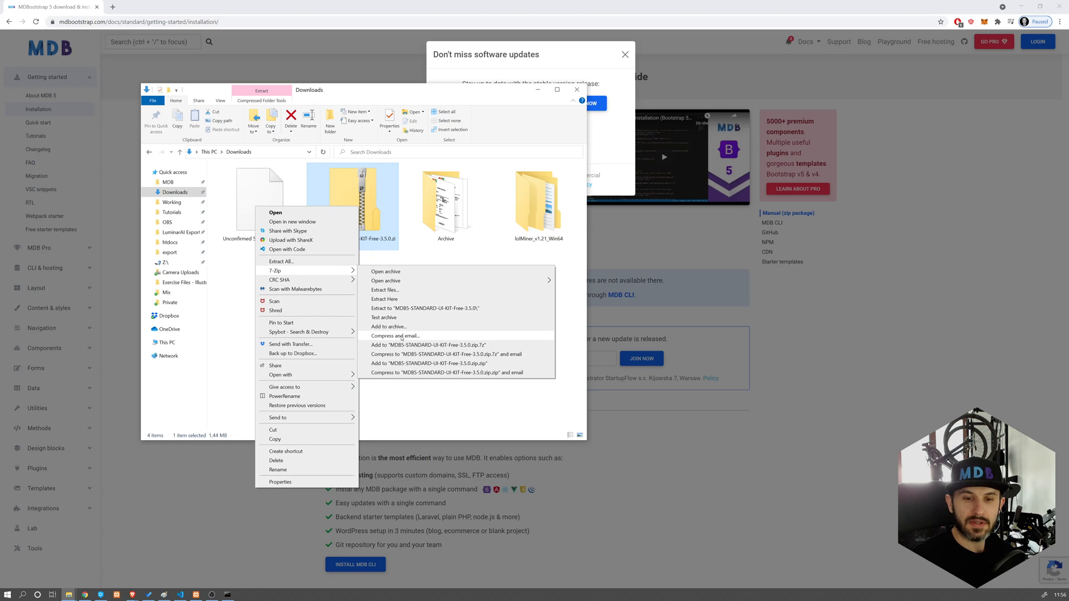
pyautogui.click(420, 308)
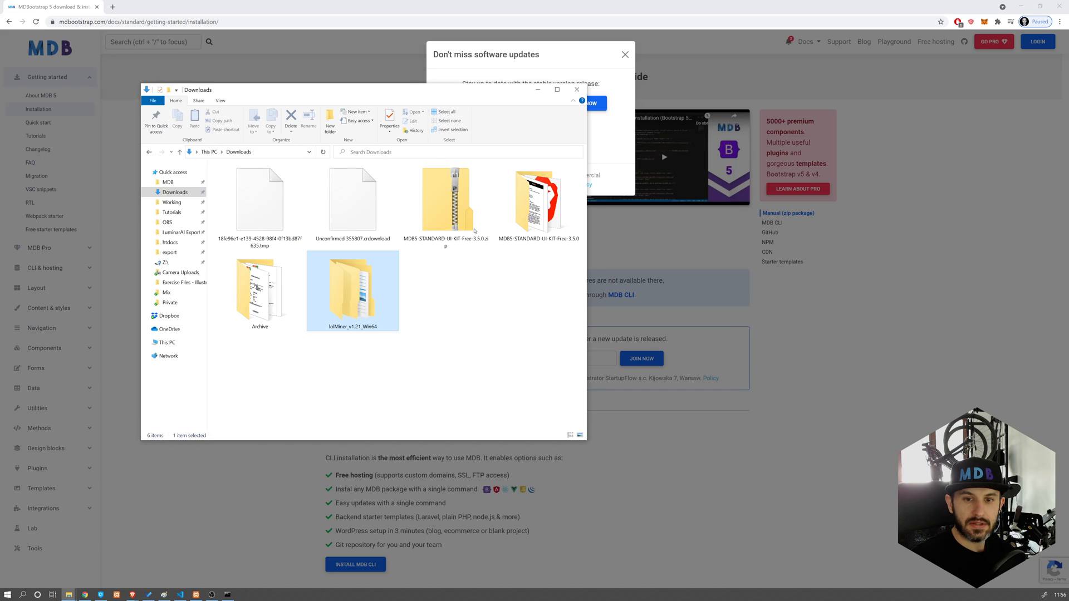
# Step: Enter the extracted MDB5 folder containing index.html
pyautogui.click(538, 199)
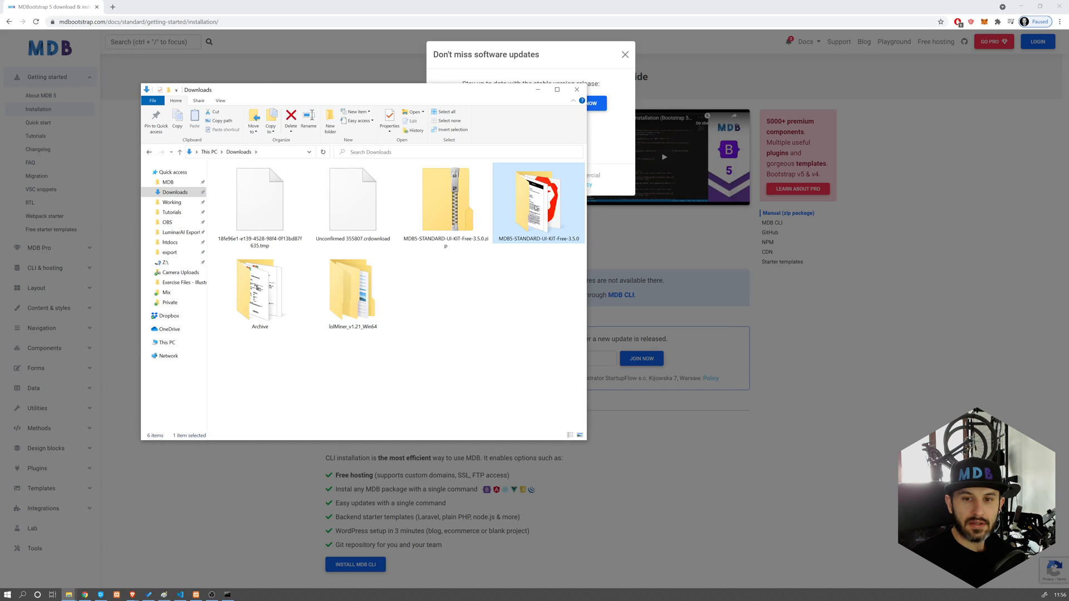
pyautogui.doubleClick(538, 199)
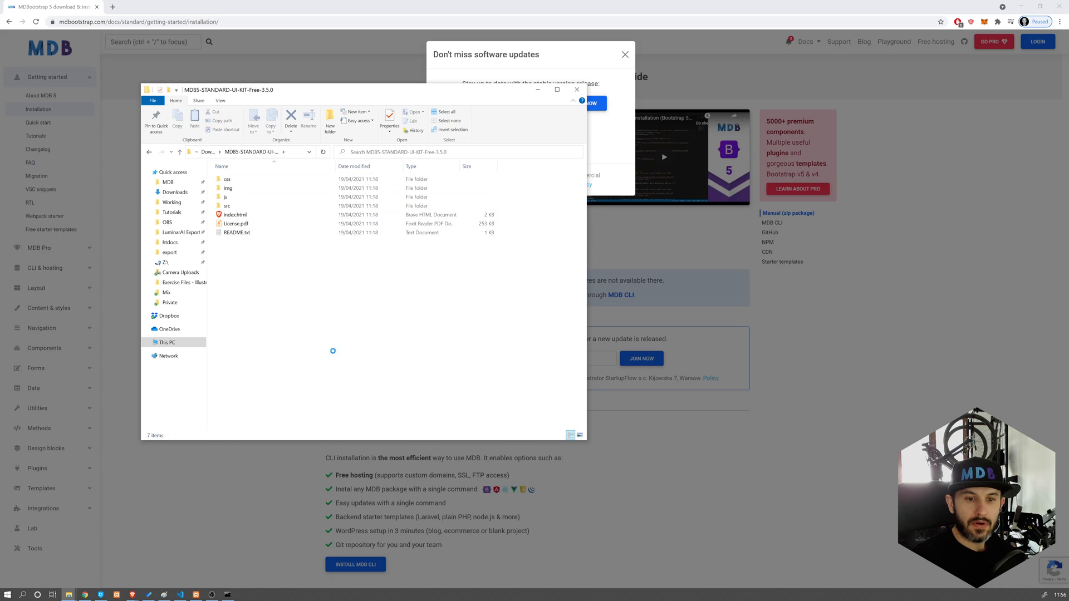
pyautogui.click(227, 188)
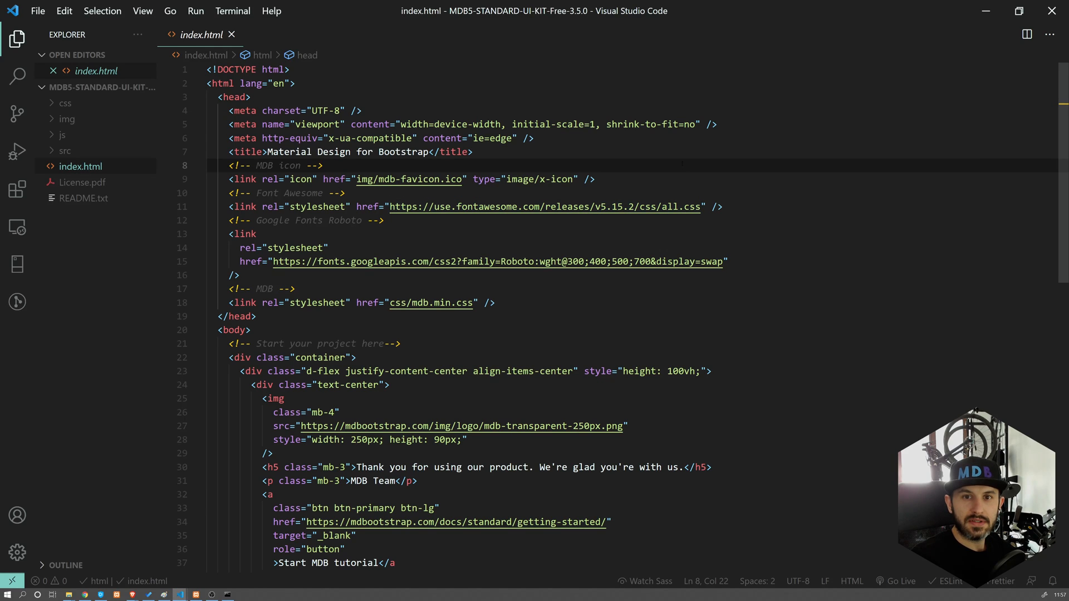
# Step: Show the MDB5 starter project's index.html code in the editor
pyautogui.click(491, 303)
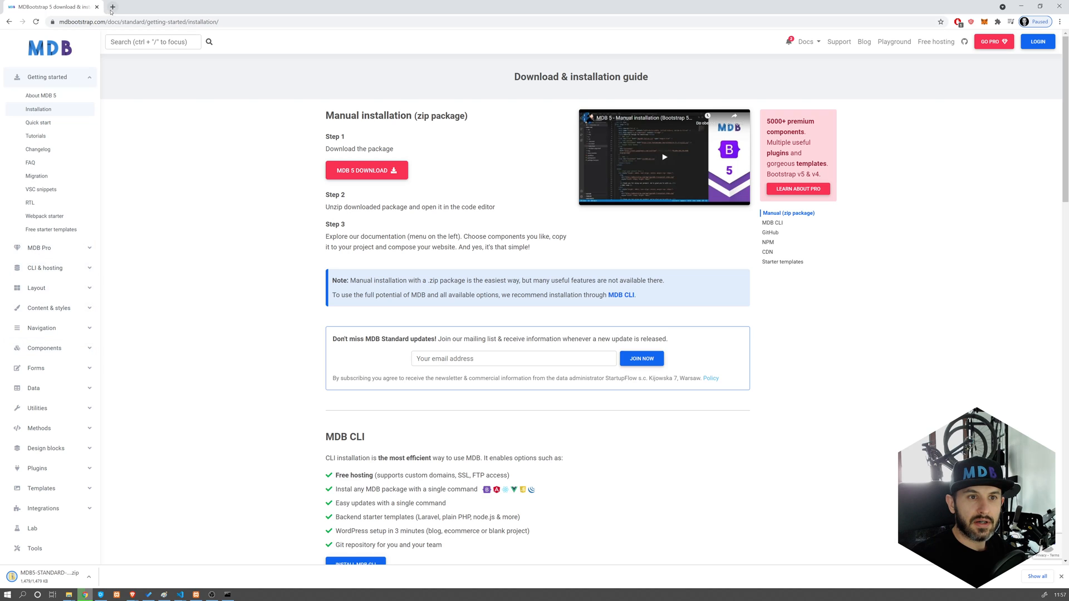
# Step: Copy the carousel-with-indicators example code from the Carousel docs in a new tab
pyautogui.click(112, 6)
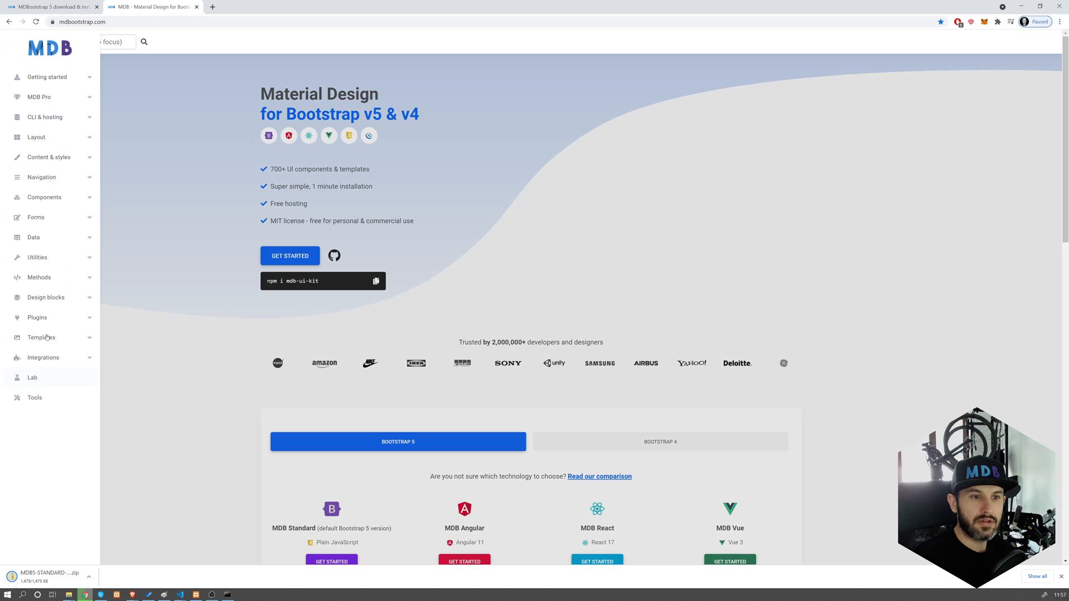
pyautogui.click(43, 197)
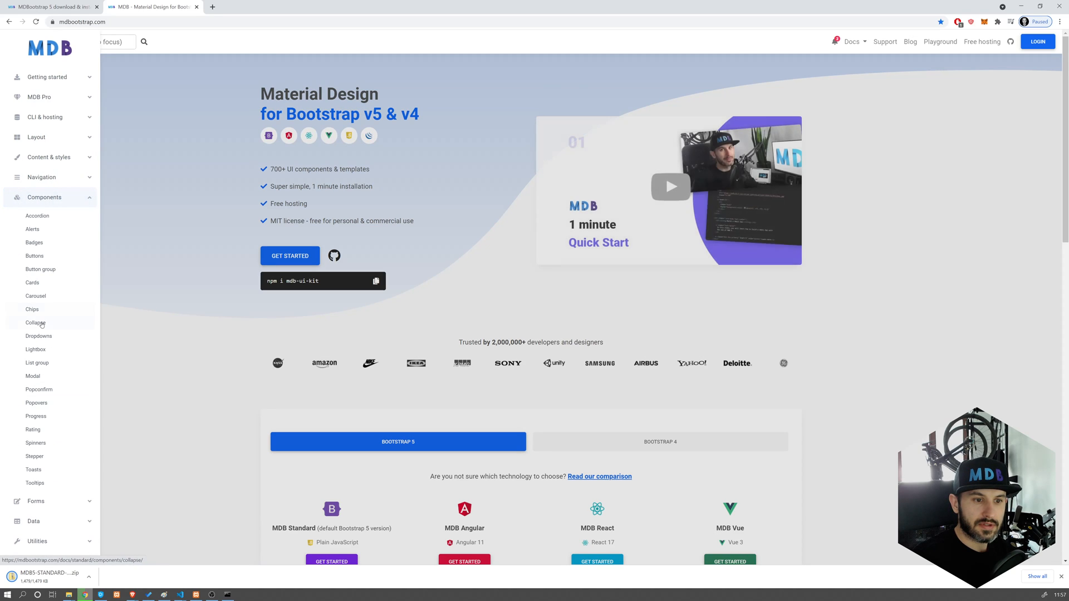
pyautogui.click(35, 296)
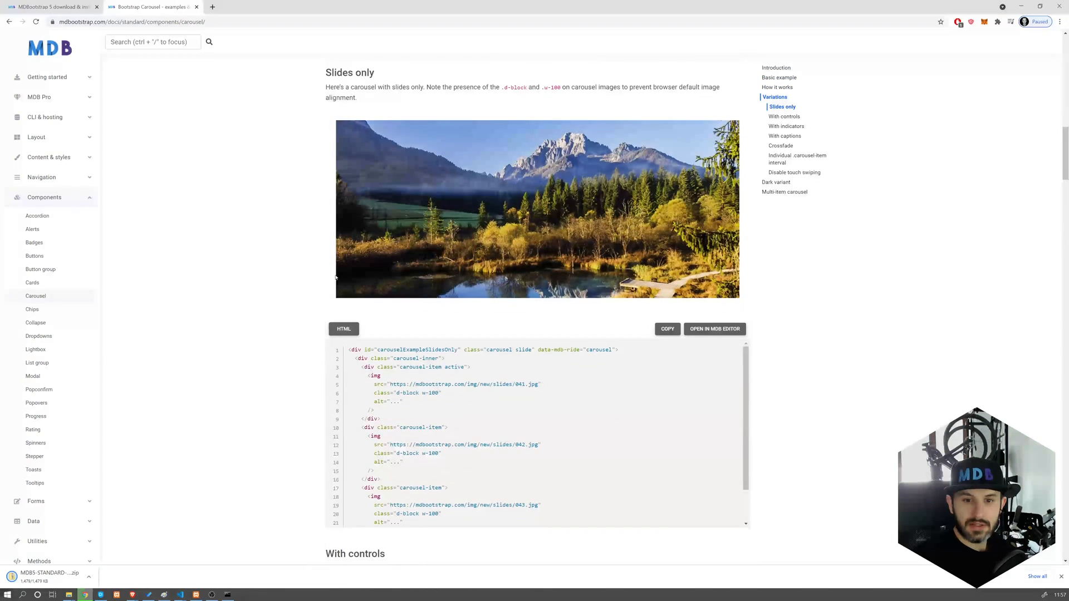
pyautogui.scroll(-3)
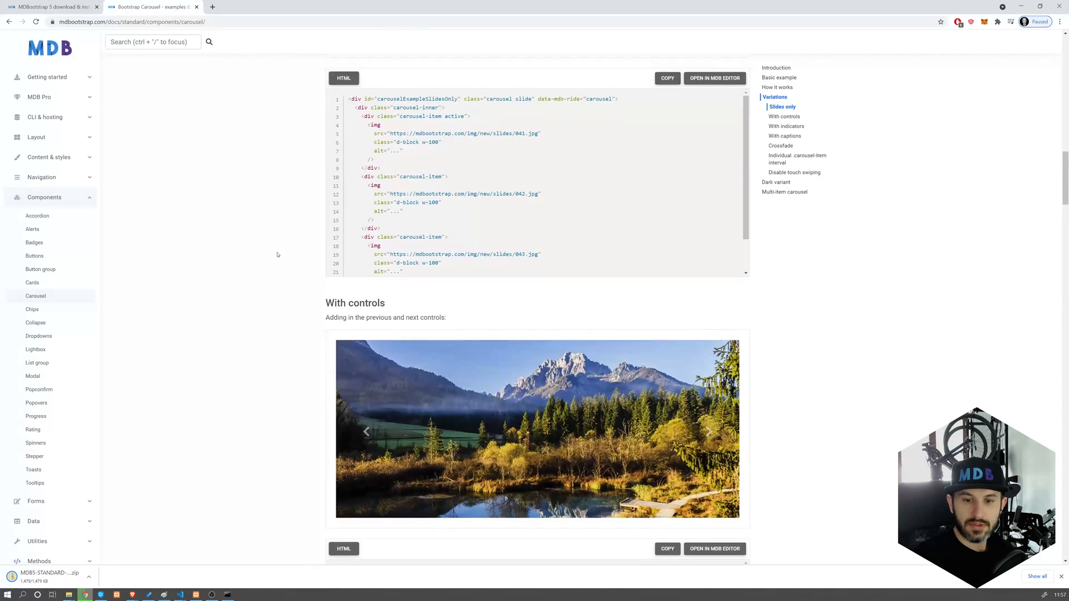
pyautogui.scroll(-3)
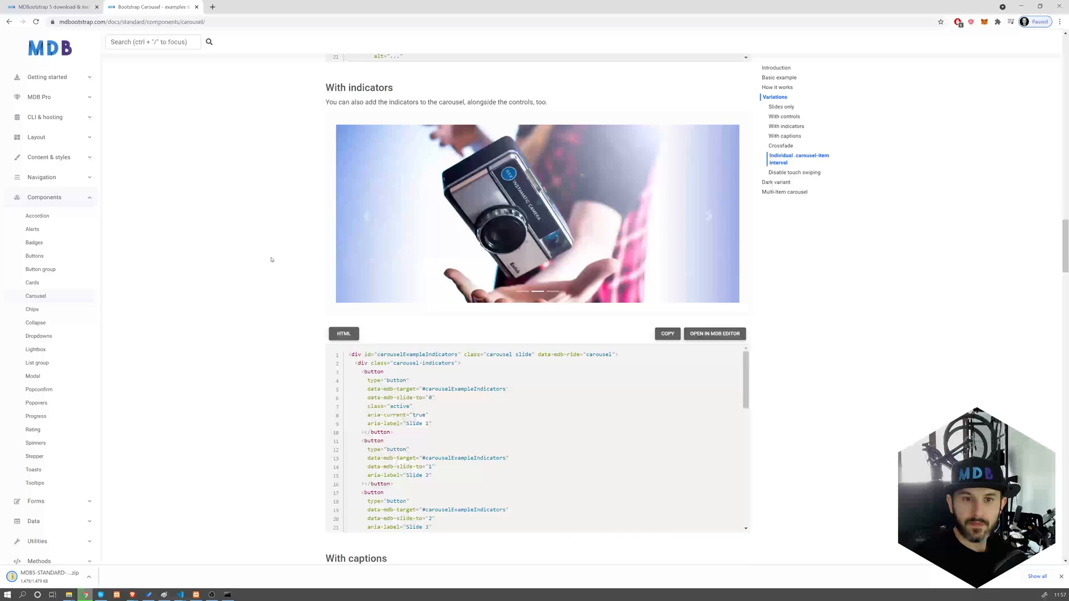
pyautogui.click(666, 333)
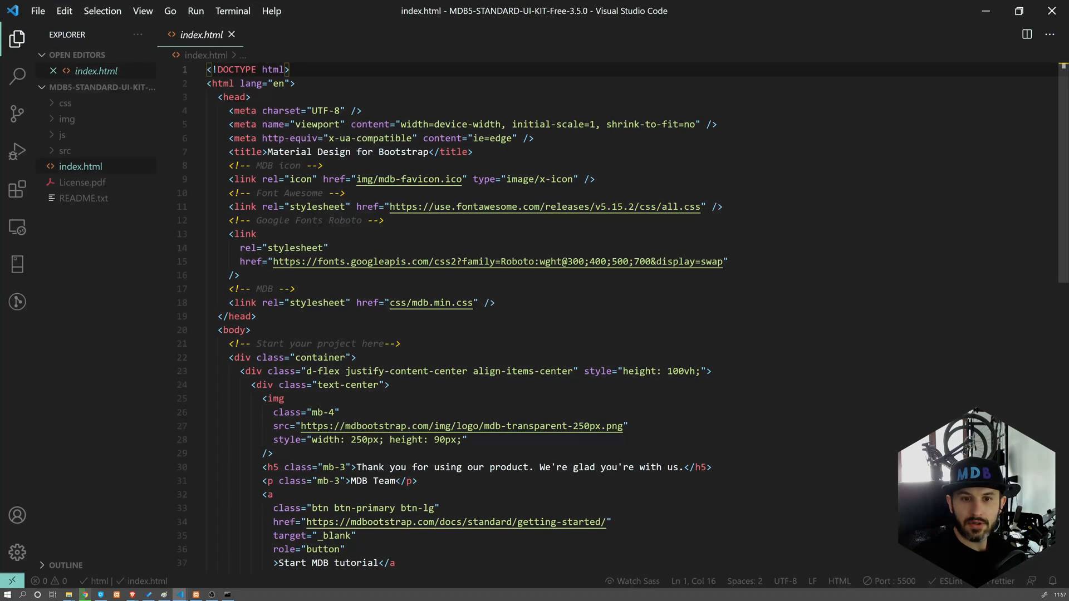
# Step: Place the carousel code into the body of index.html
pyautogui.scroll(-3)
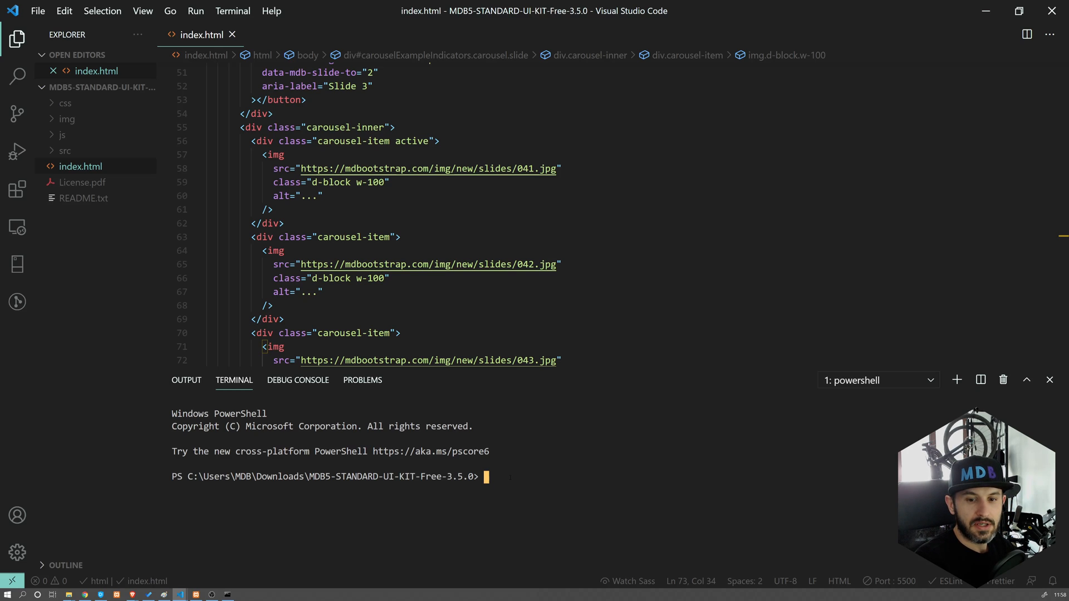
# Step: Run mdb publish with npm, naming the package mdb-starter
pyautogui.write('mdb')
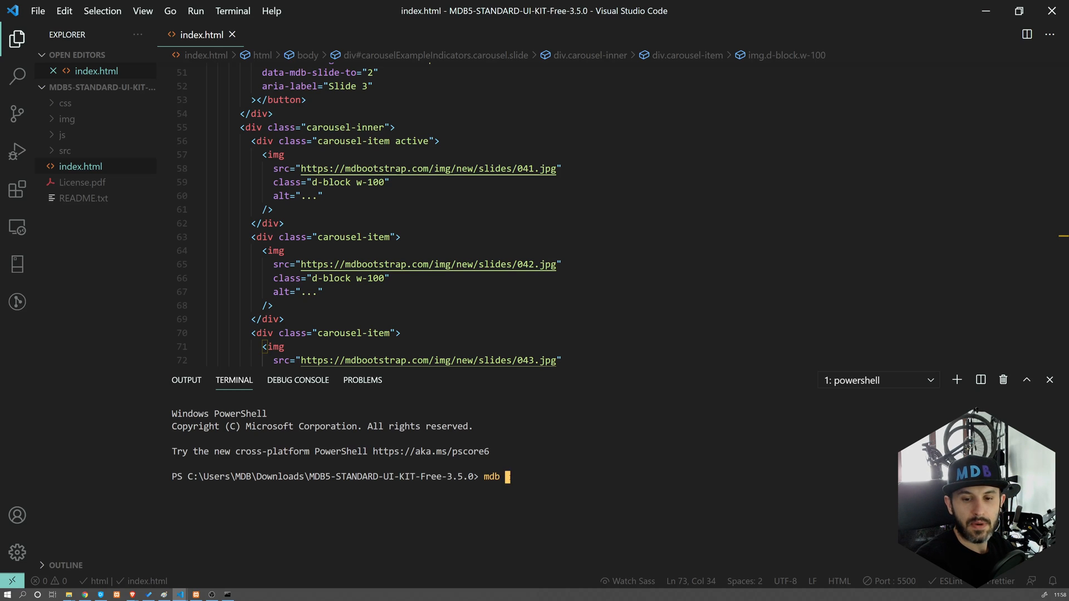
pyautogui.write('publish')
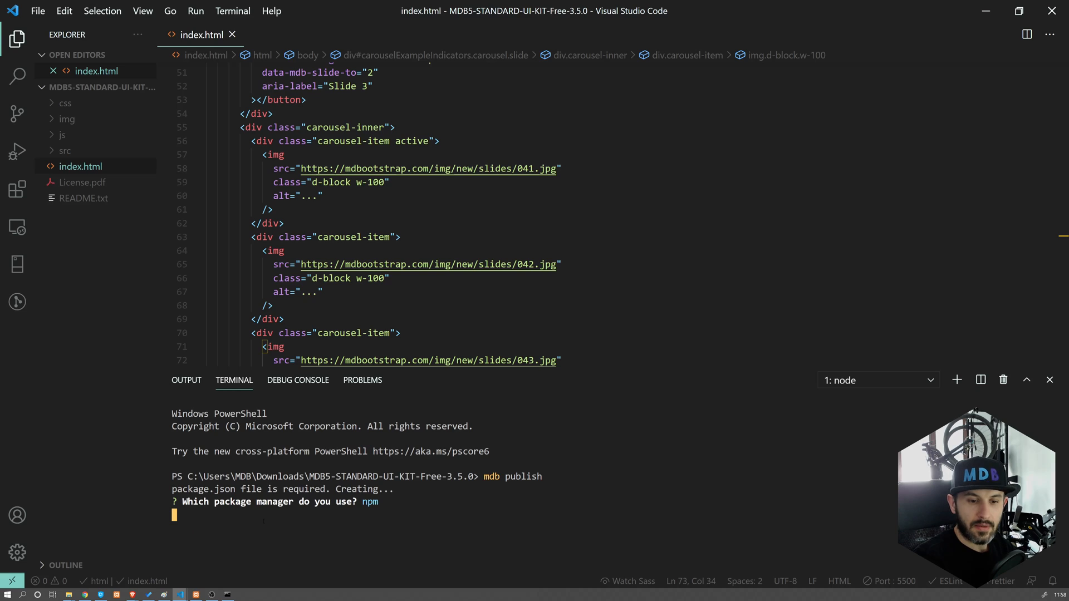
pyautogui.press('Enter')
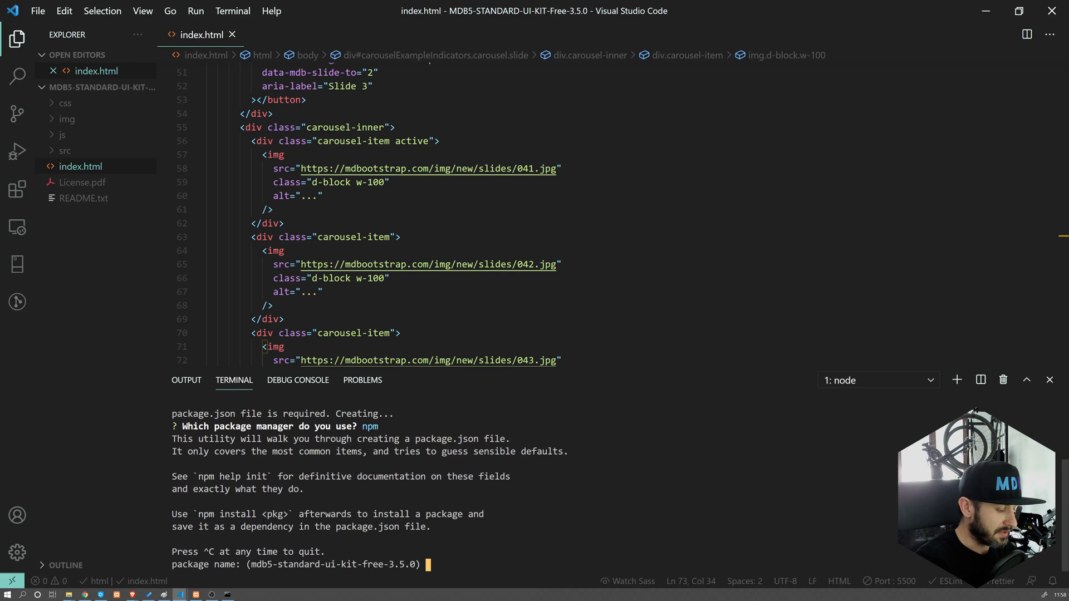
pyautogui.write('mdb-starter')
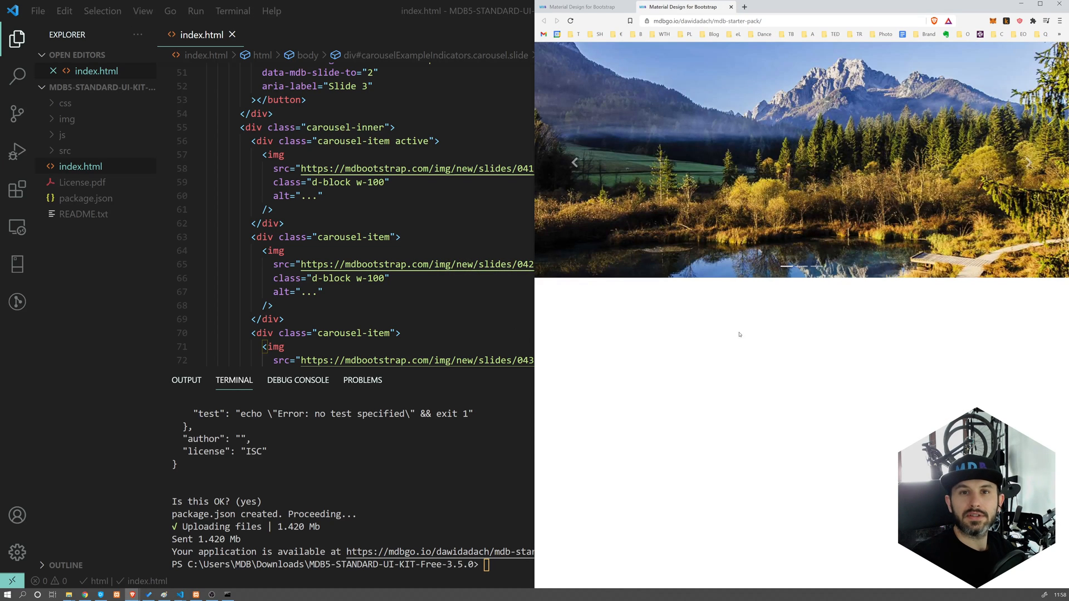
pyautogui.moveTo(547, 387)
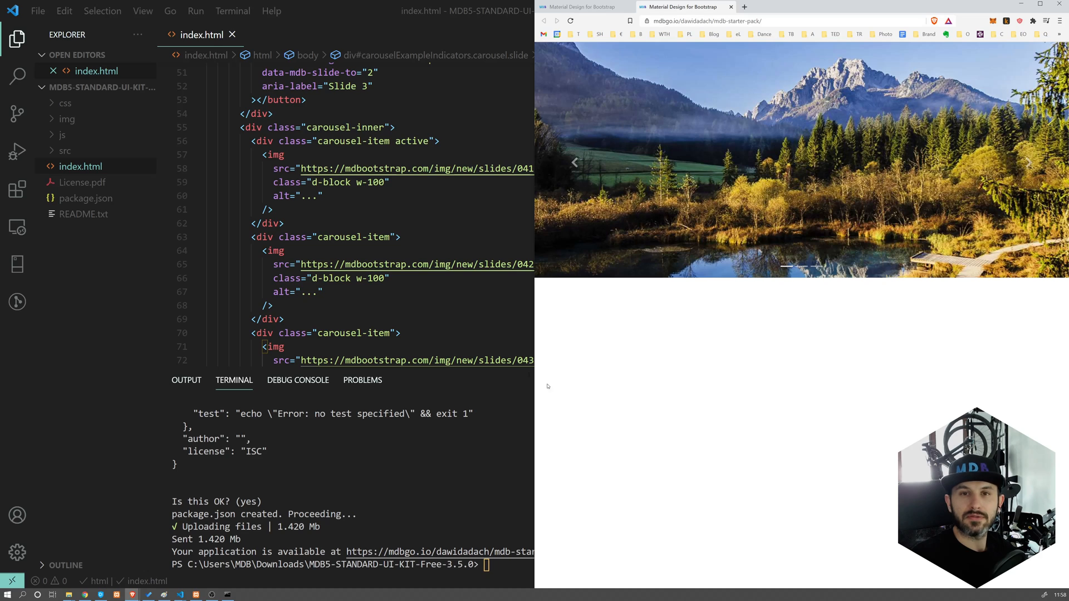